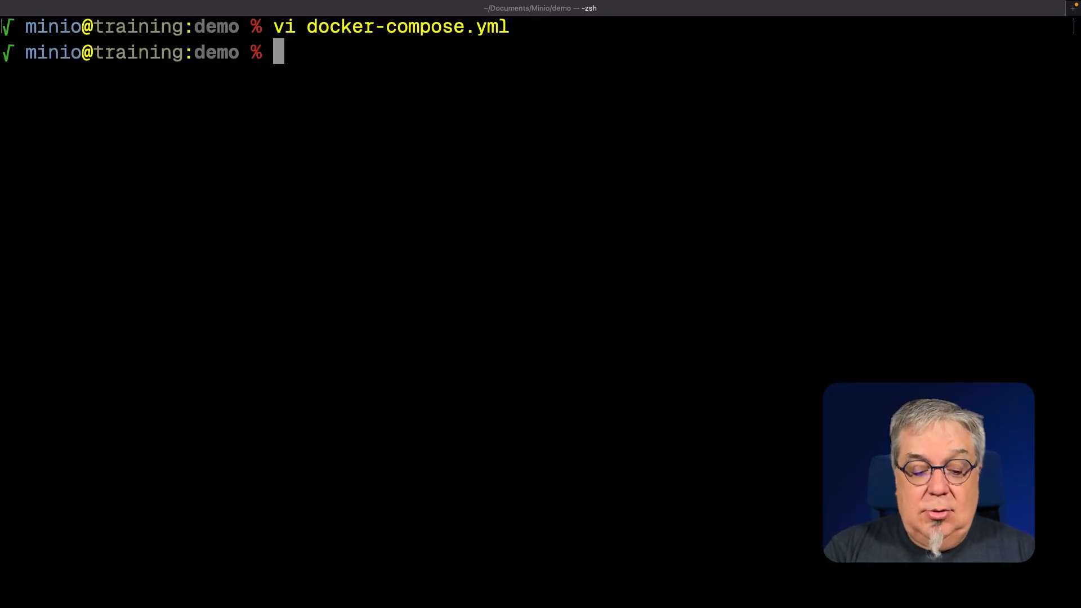
Run docker compose in the demo folder to bring up the MinIO login page
text(docker compose)
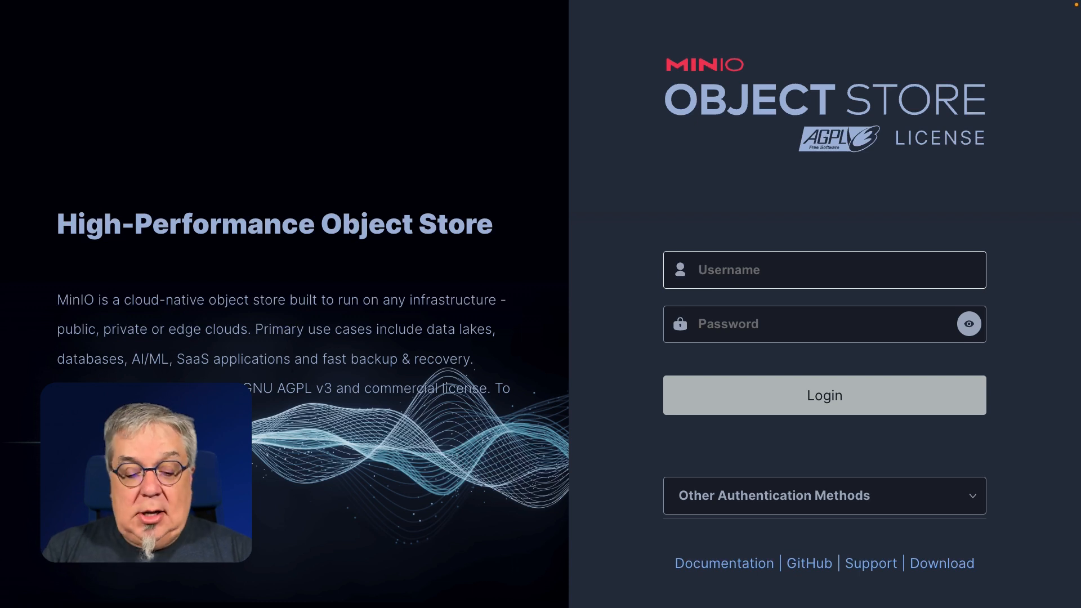
Log in to MinIO Console as localadmin with the admin credentials
text(localadmin)
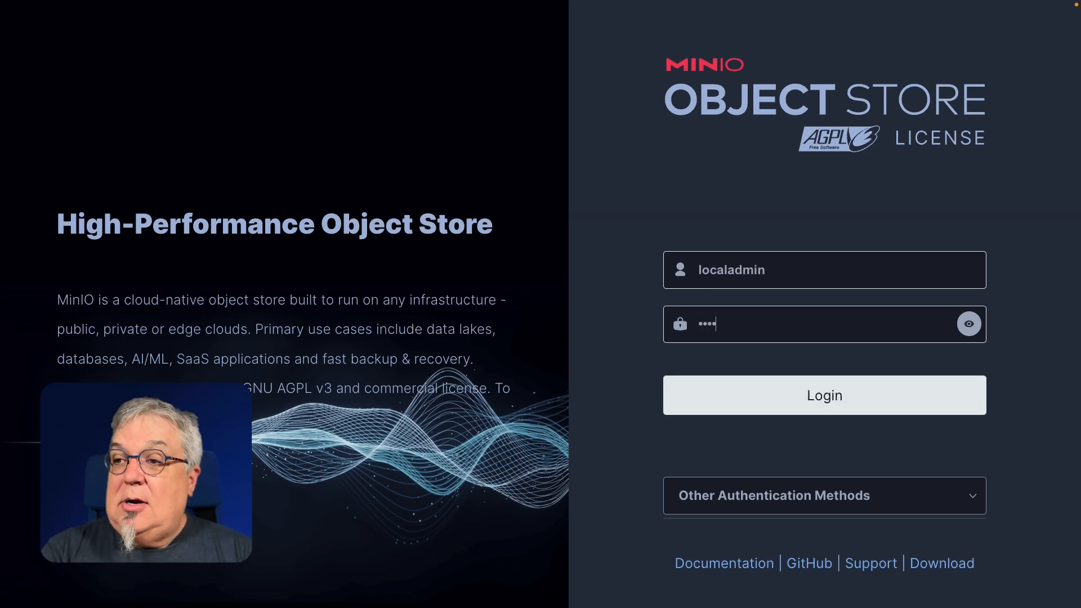
click(824, 395)
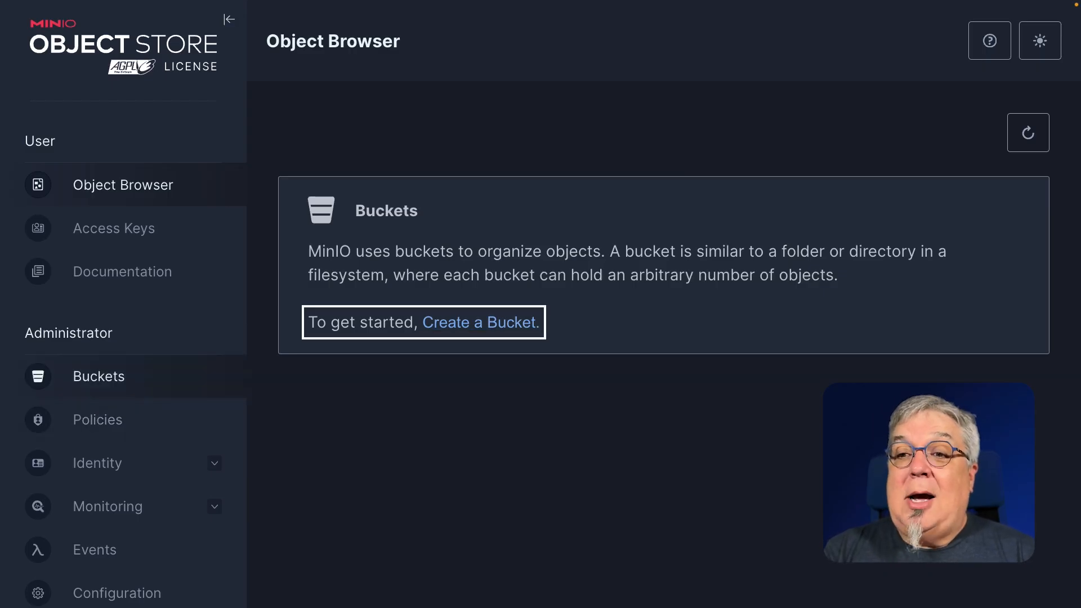
Create a bucket named 'test' with versioning, object locking and quota left off
click(98, 377)
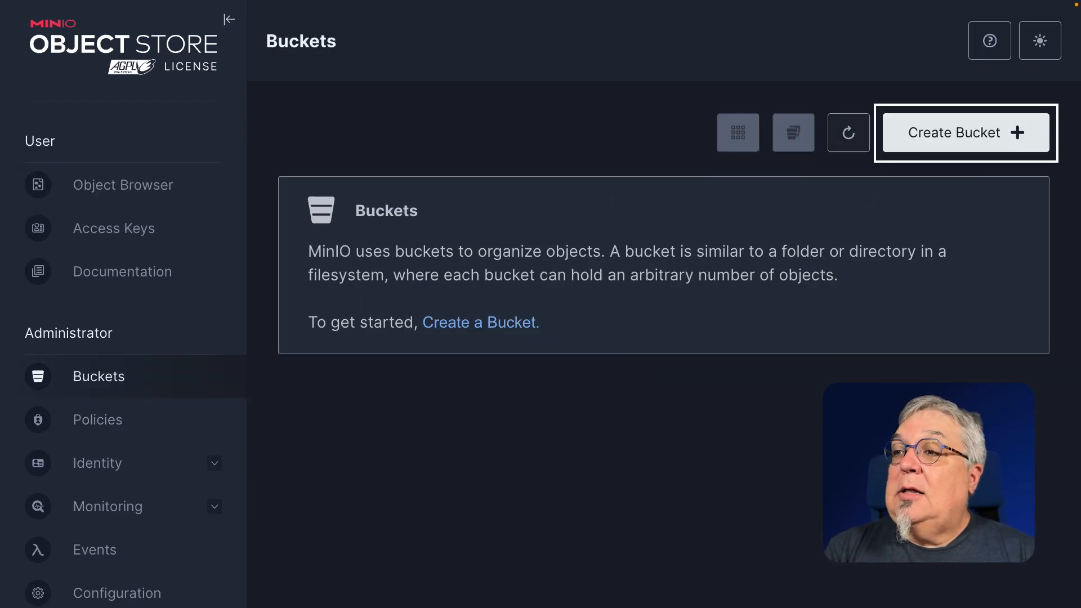
click(967, 133)
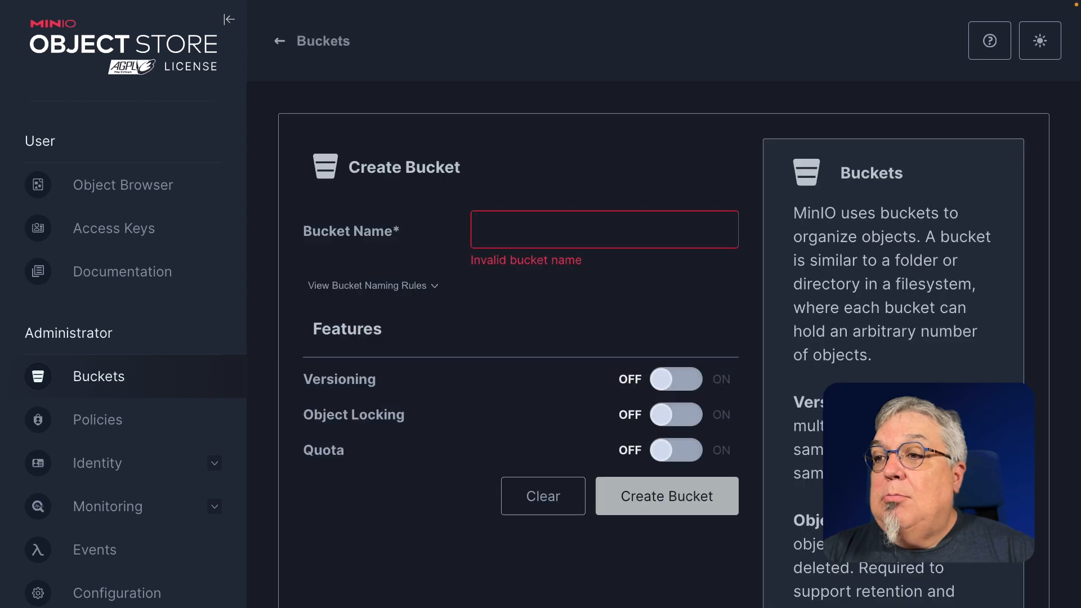
text(t)
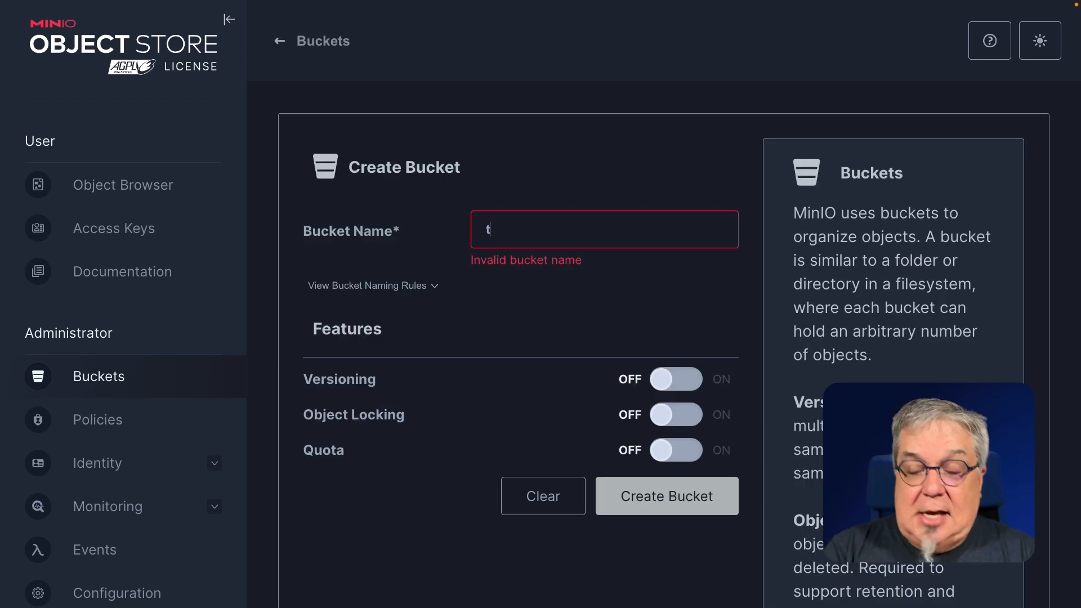
text(est)
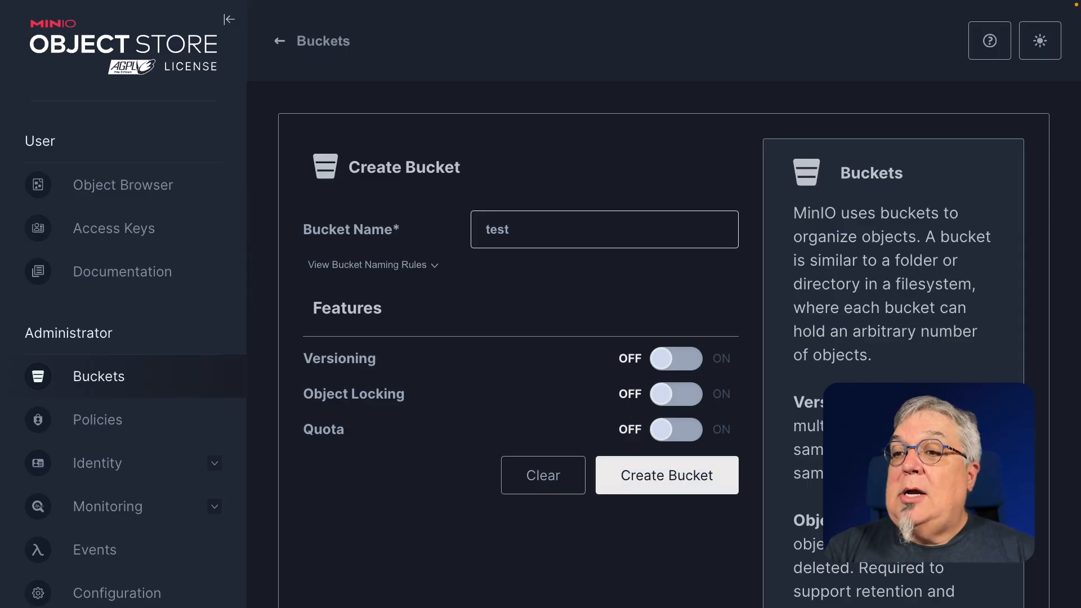
click(666, 475)
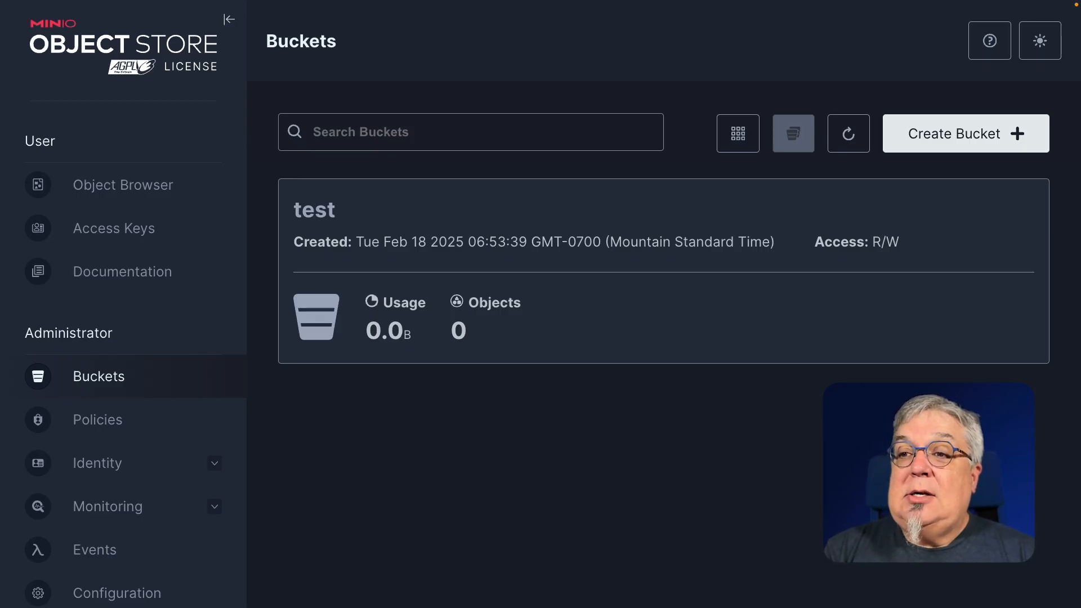
Upload testfile.zip into the test bucket and dismiss the finished upload panel
click(314, 209)
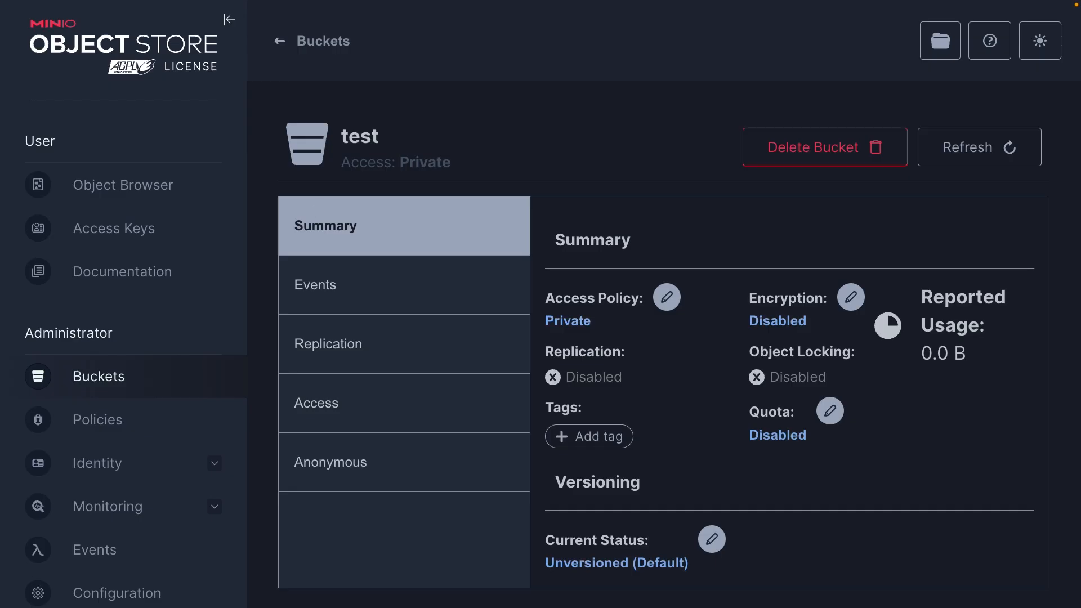
mouse_move(940, 40)
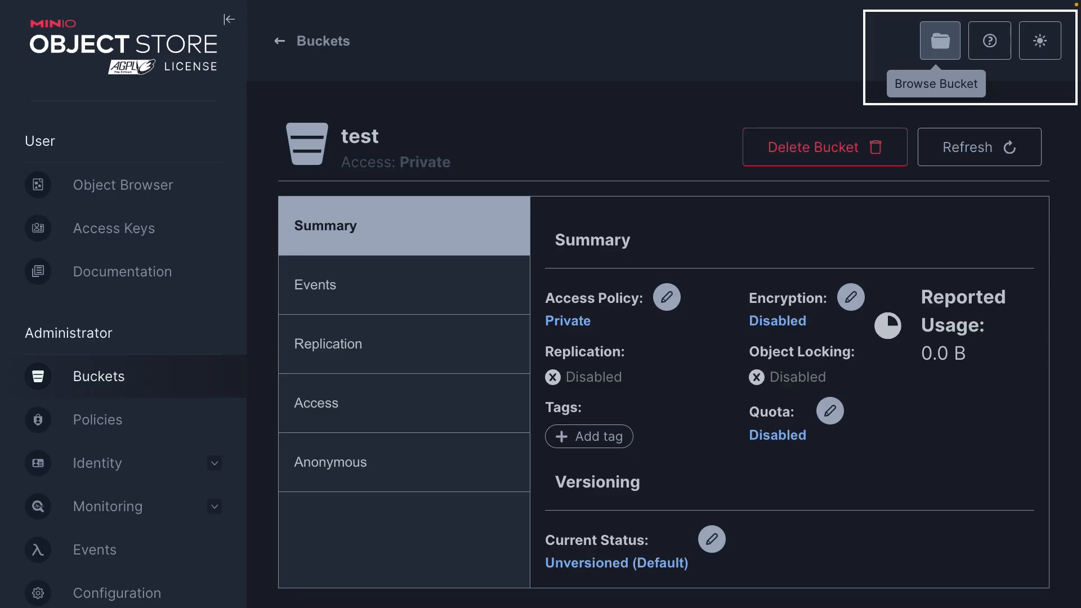
click(939, 40)
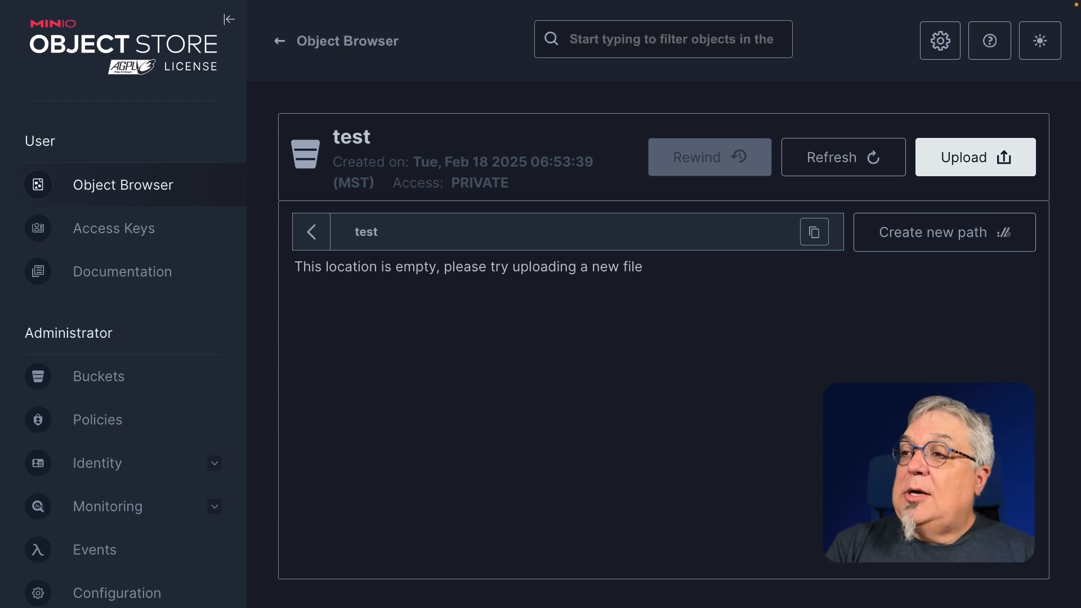
click(975, 157)
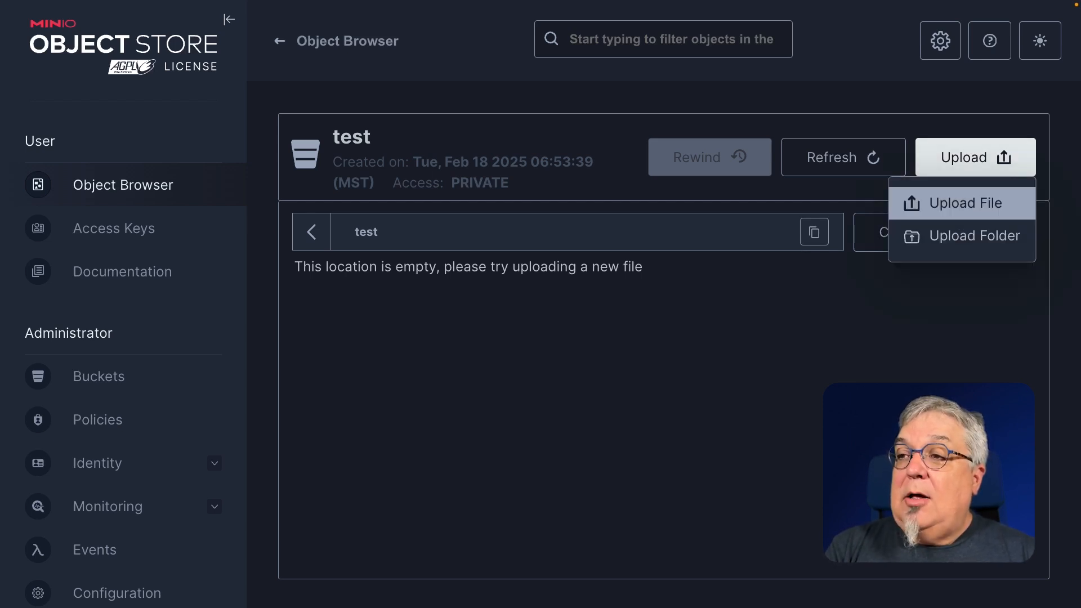
click(965, 203)
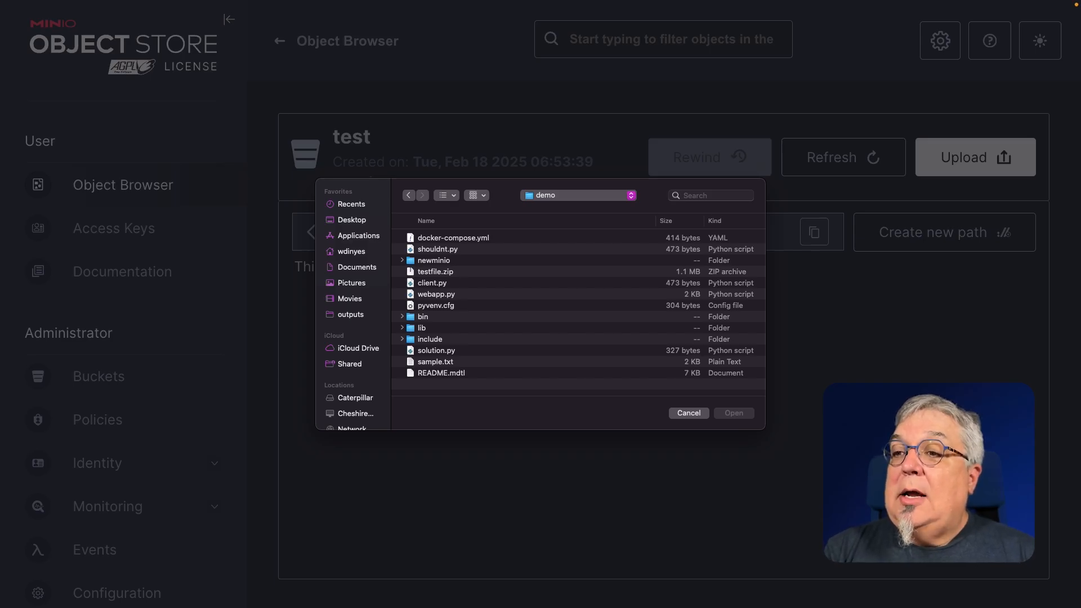
click(435, 271)
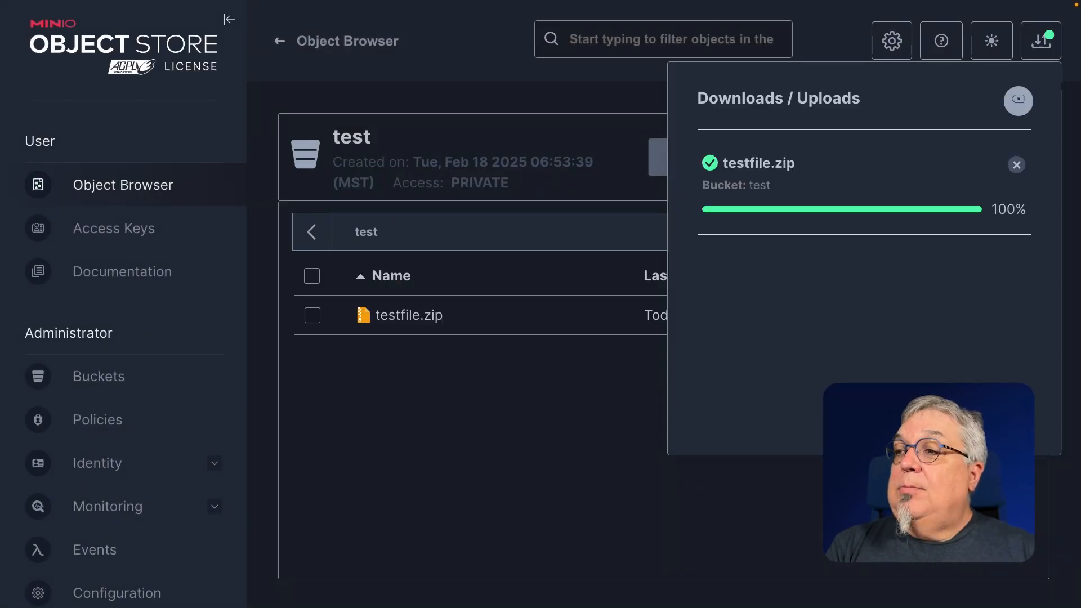
click(1017, 101)
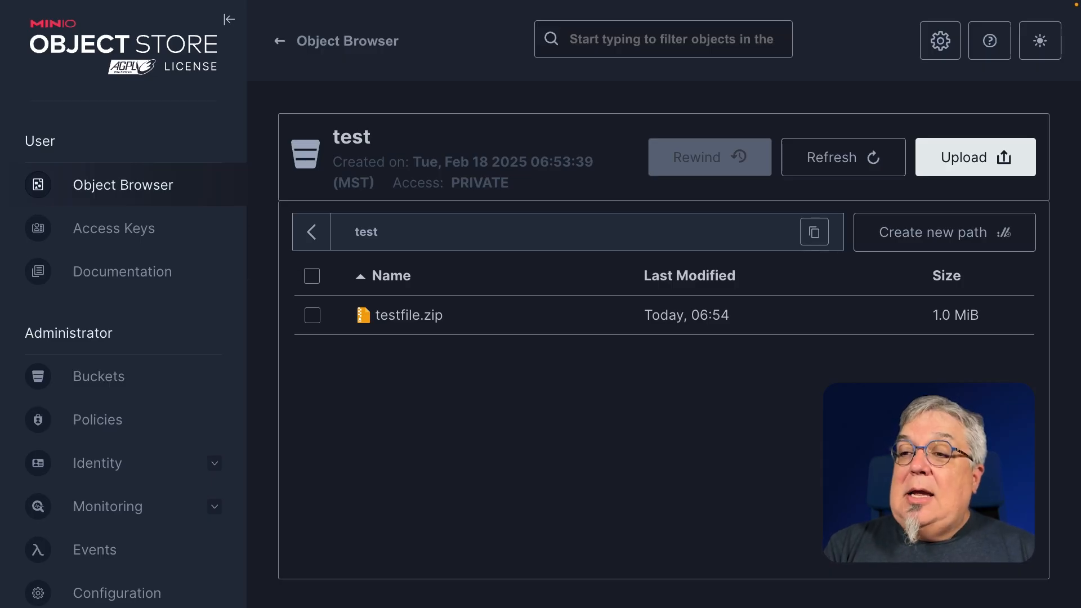
Open testfile.zip's side panel and scroll down to its Object Info
click(409, 315)
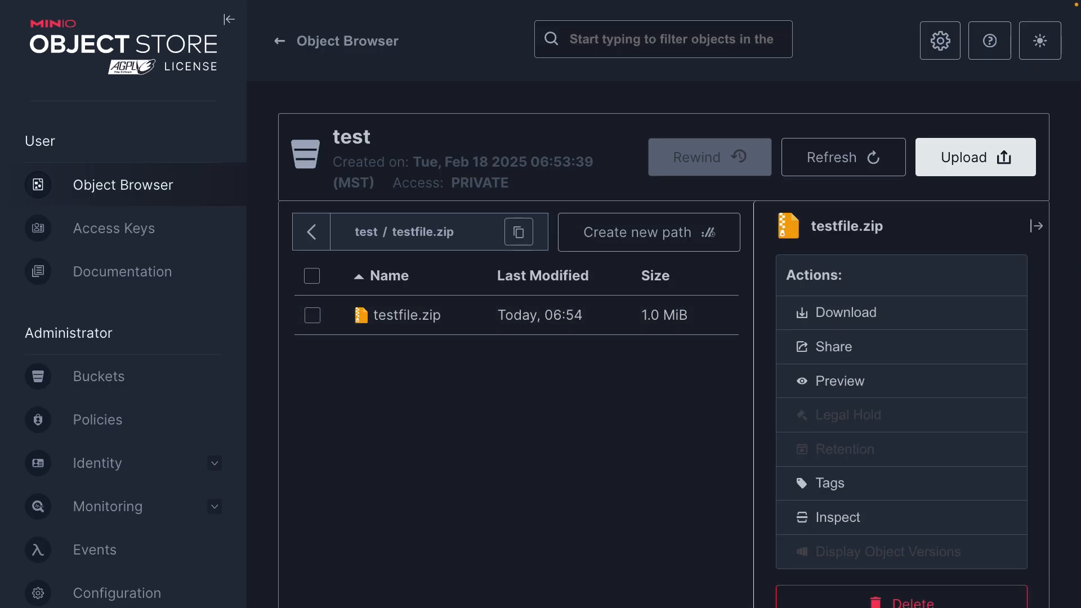
mouse_move(844, 449)
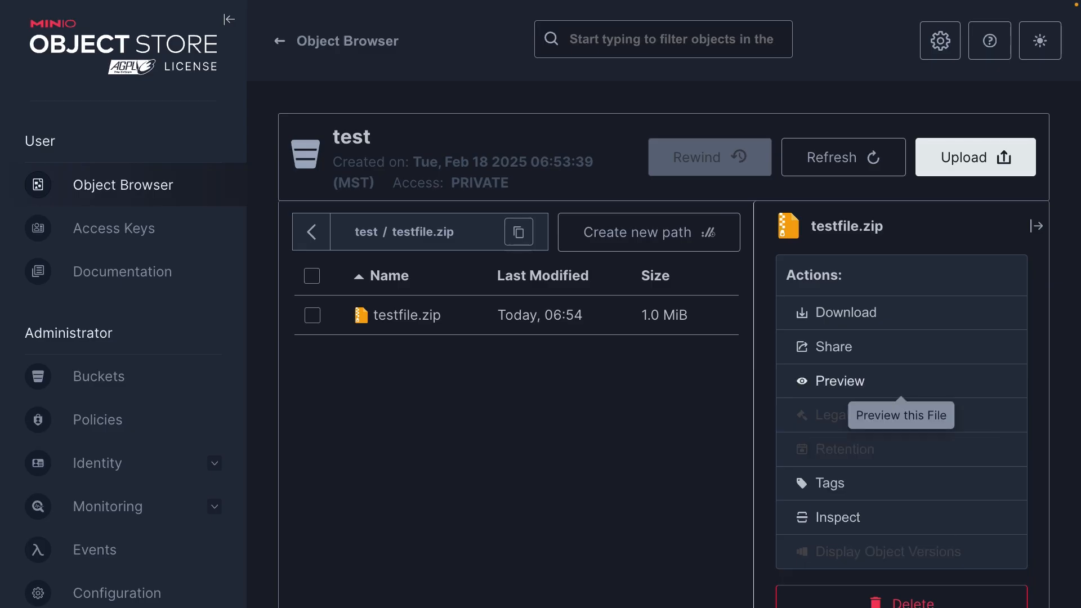
mouse_move(839, 381)
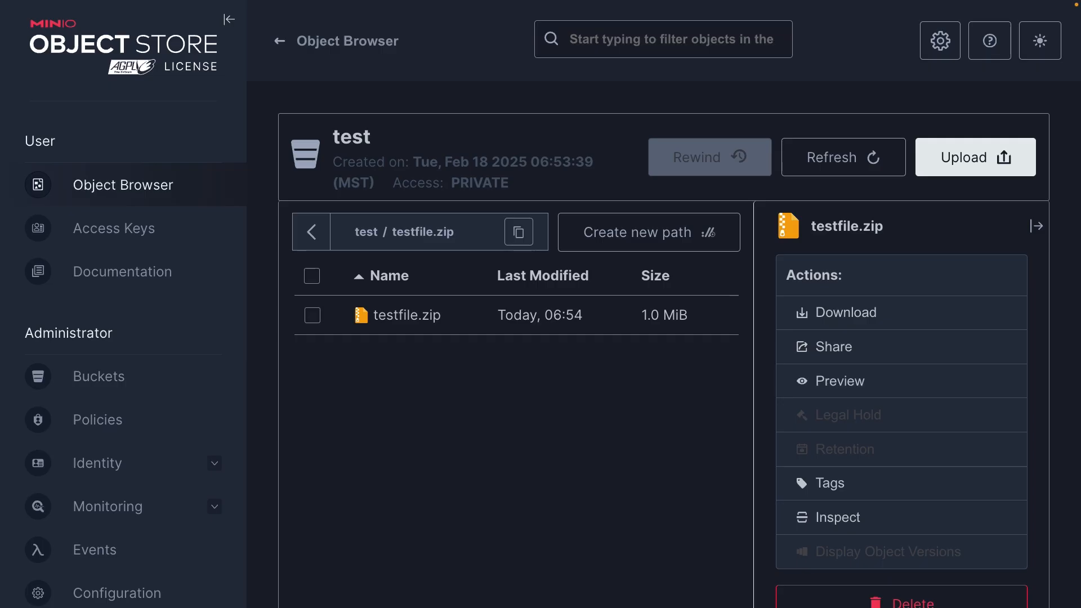
scroll(down, 3)
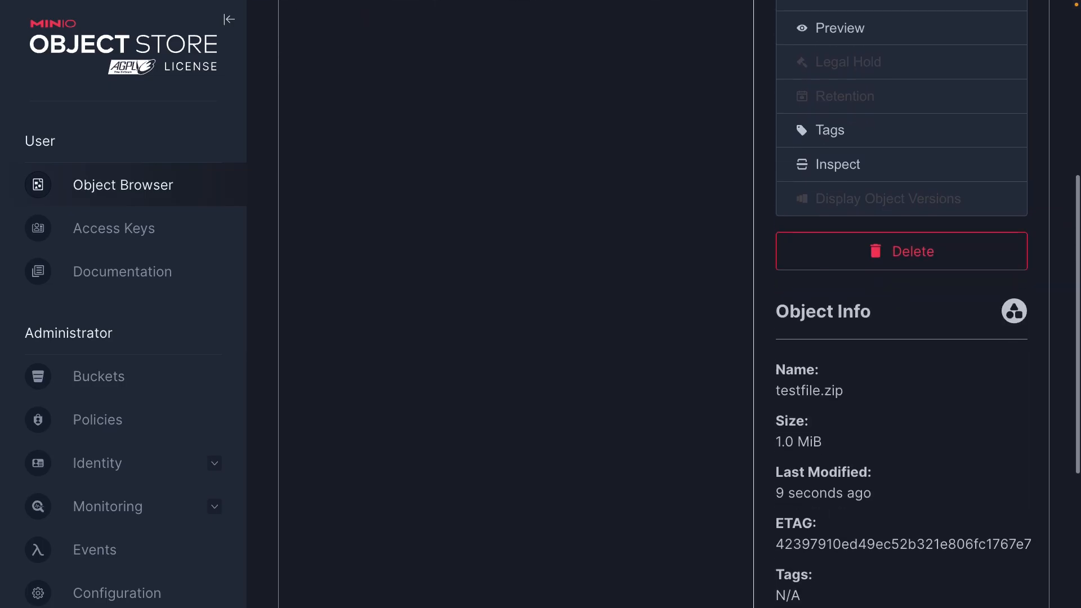
scroll(down, 3)
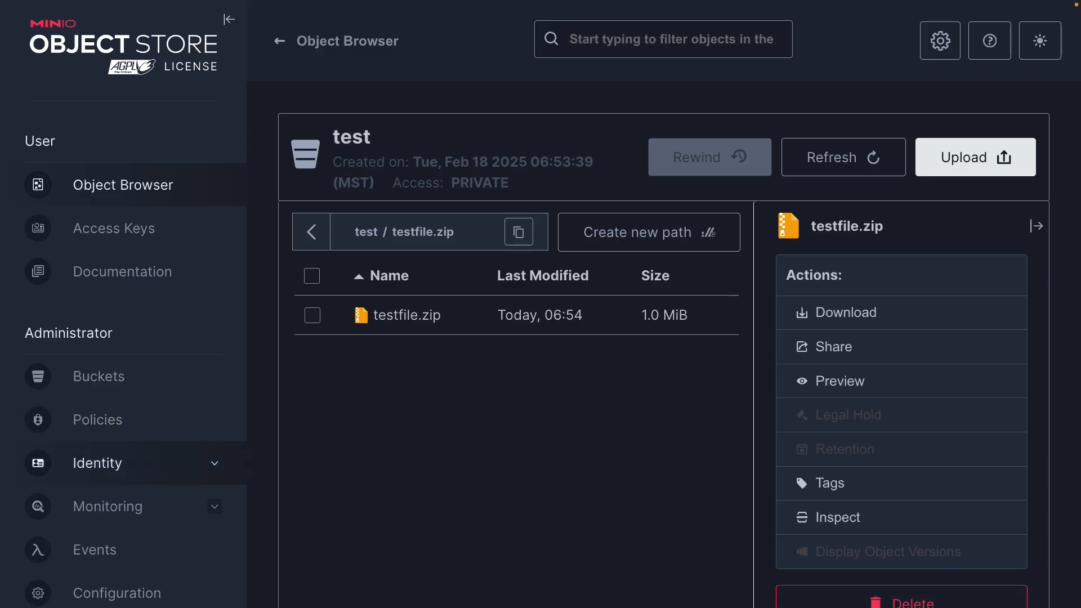
Browse the Identity Users, Groups and built-in Policies pages, ending back on Users
click(97, 463)
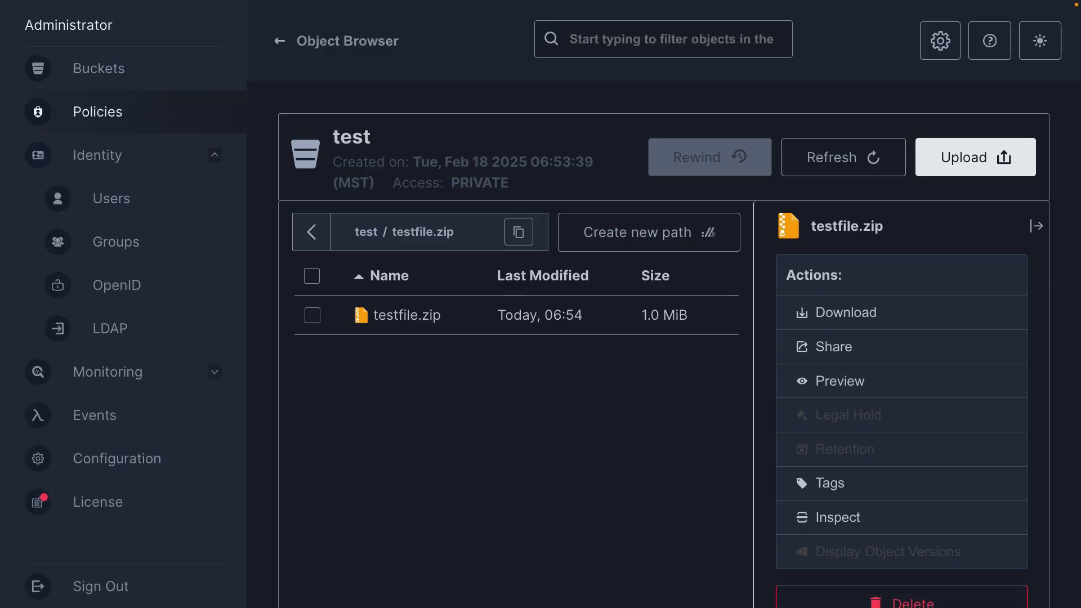
click(110, 198)
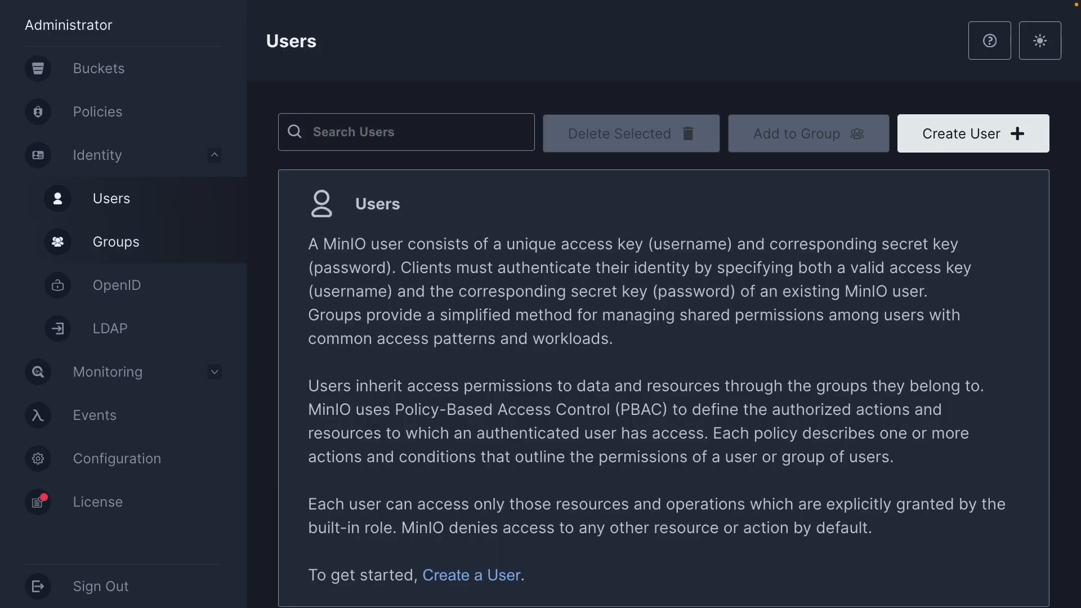
click(115, 242)
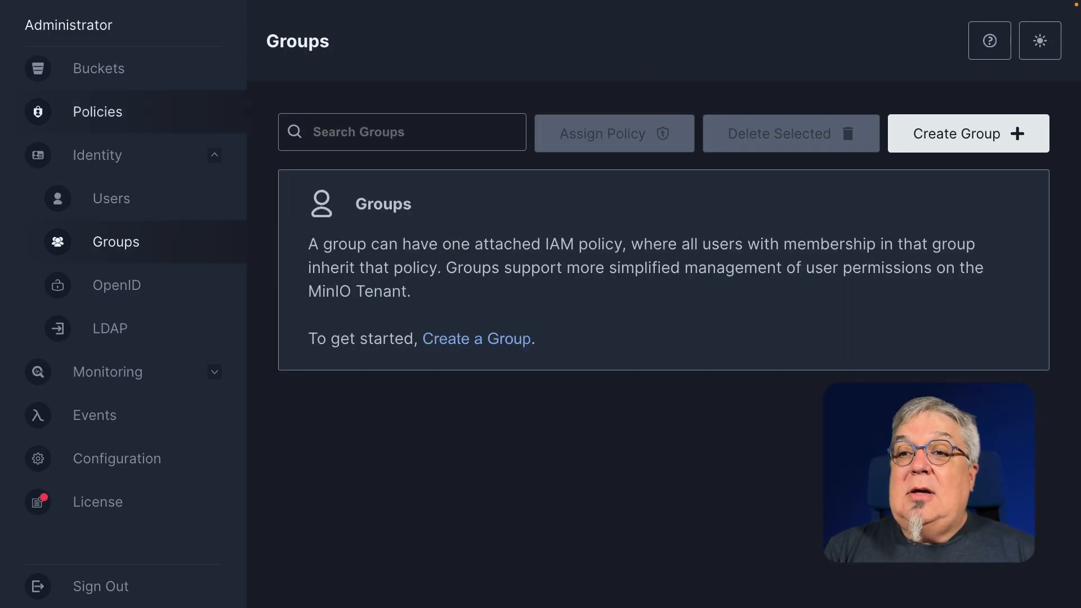
click(97, 112)
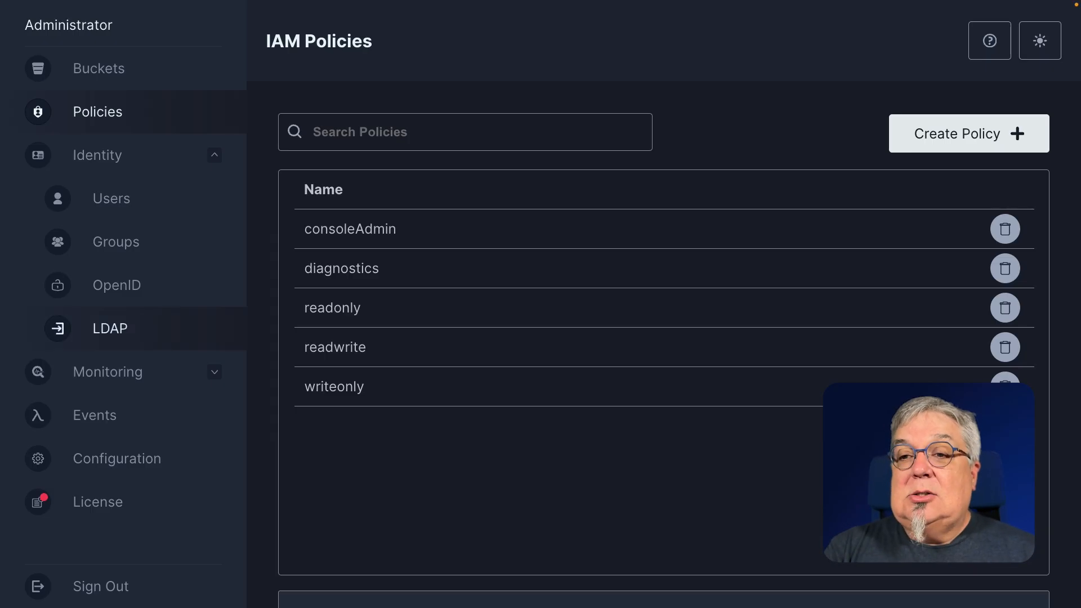
click(111, 198)
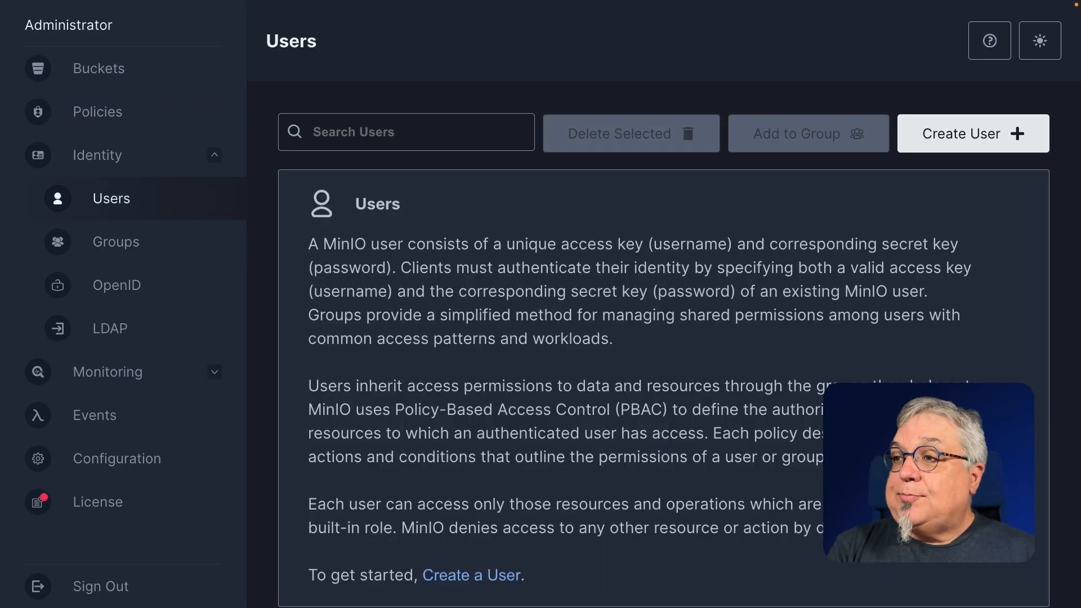
mouse_move(972, 133)
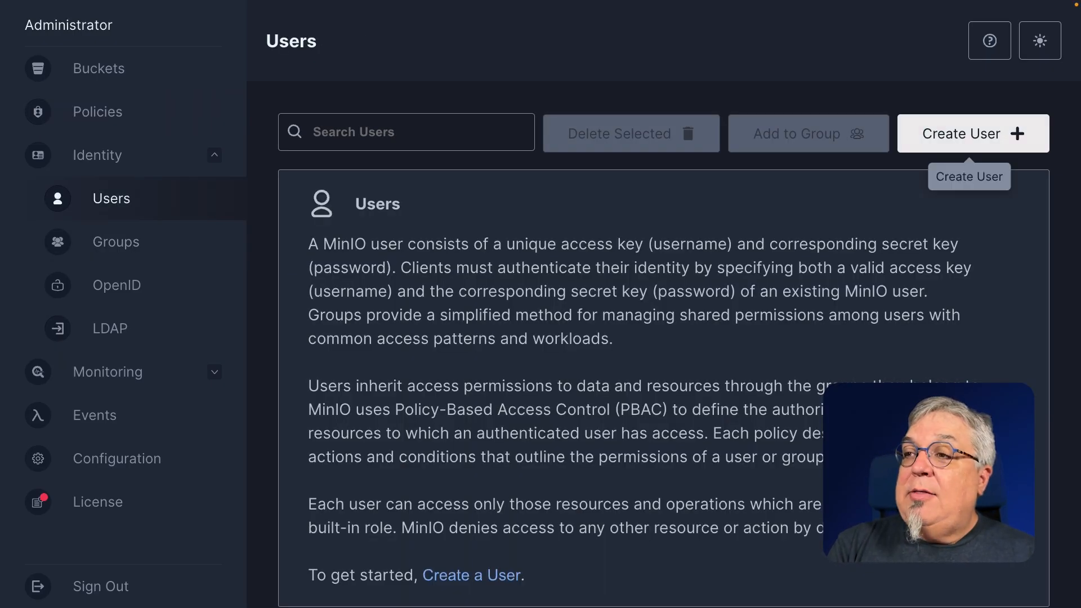
Add user 'localdev' with a password and the readwrite policy, and save
click(973, 133)
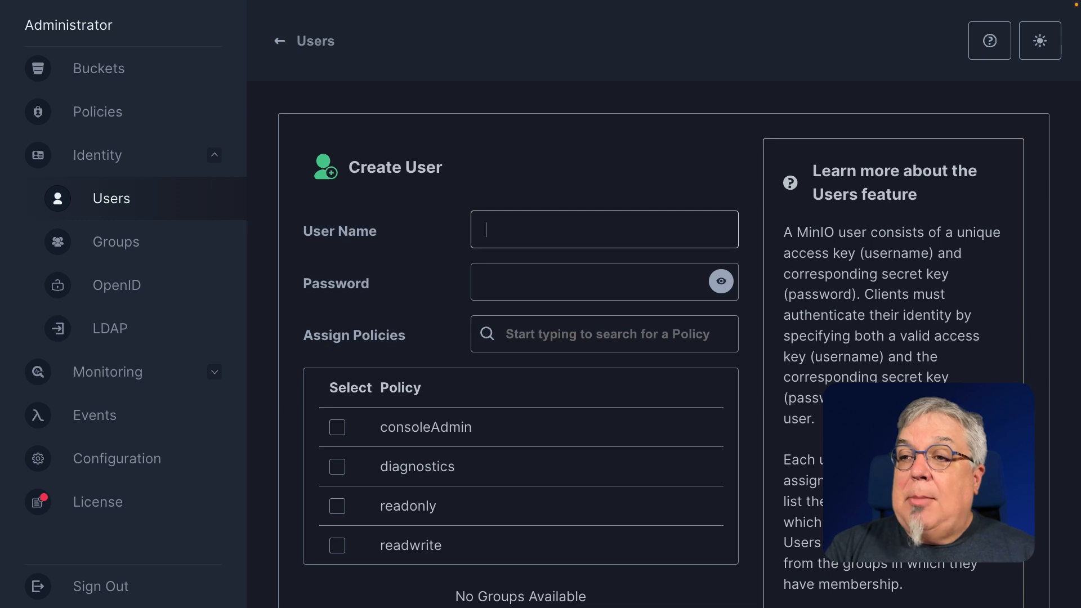
text(localdev)
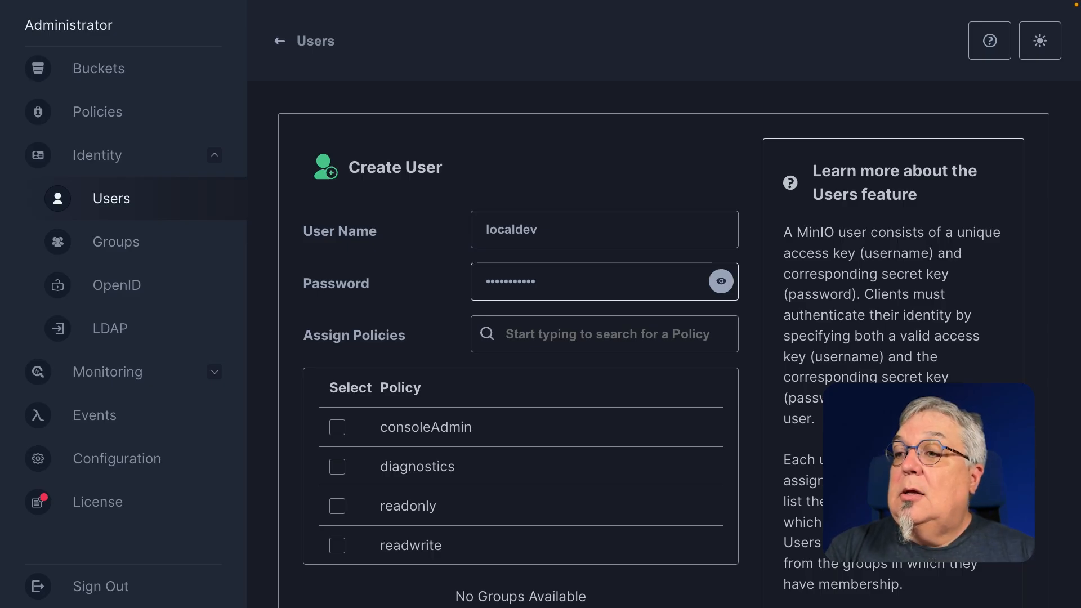
click(721, 281)
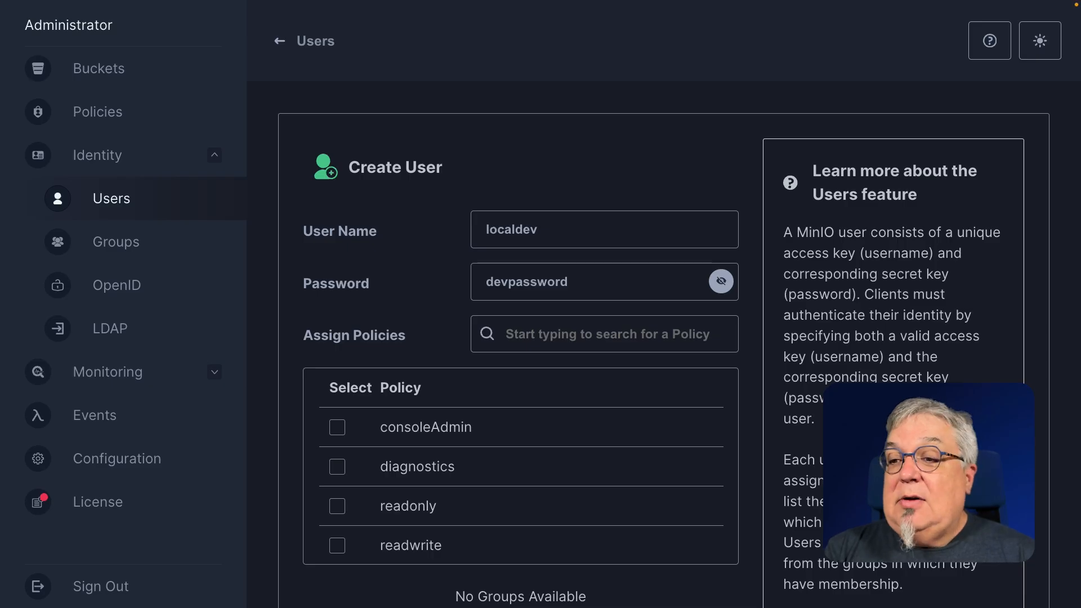
click(337, 545)
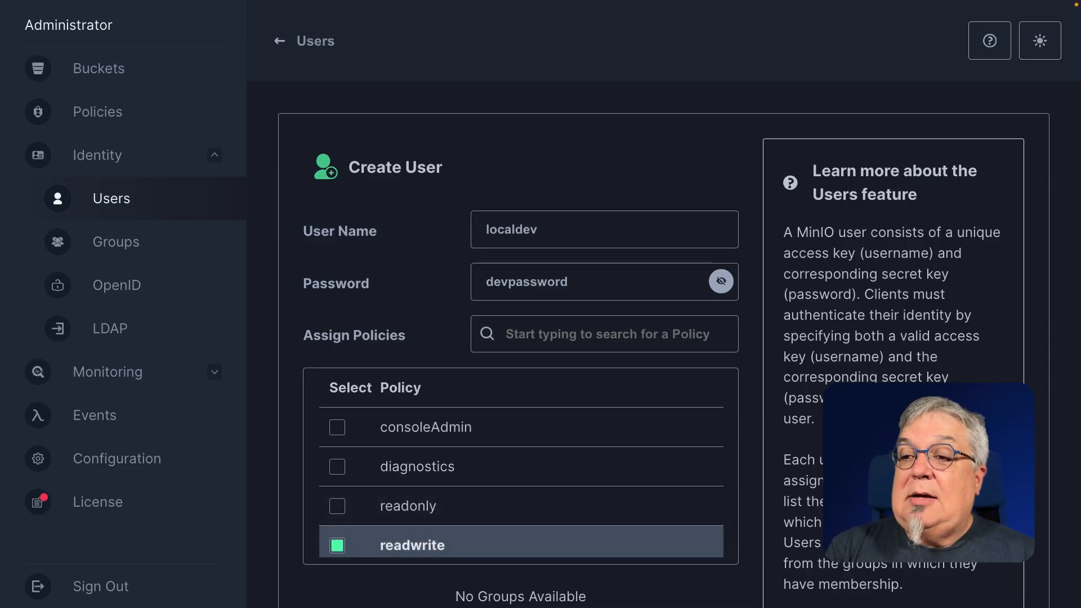
scroll(down, 3)
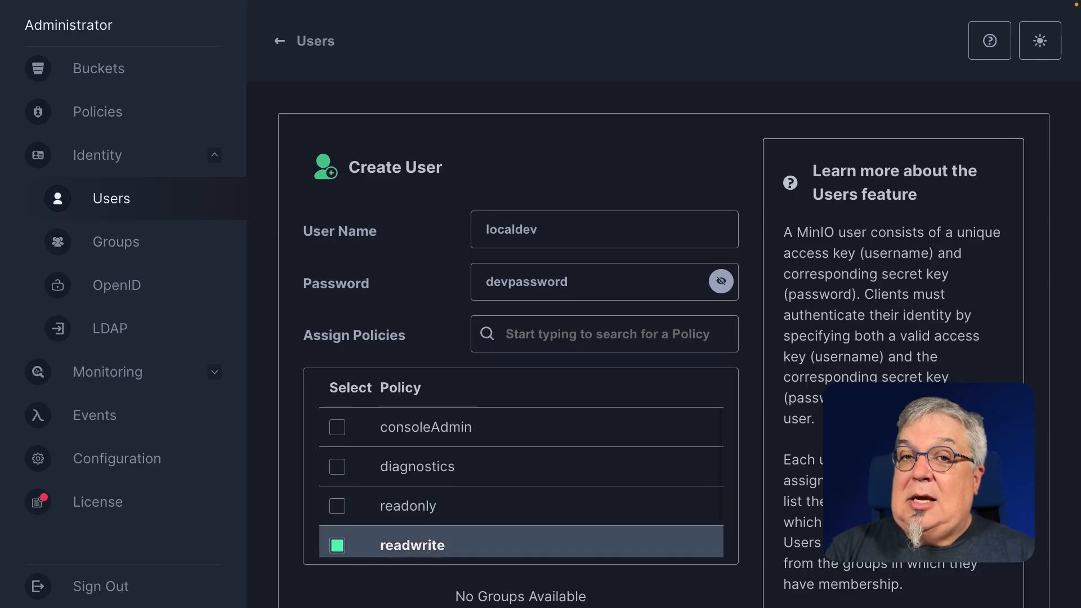
scroll(down, 3)
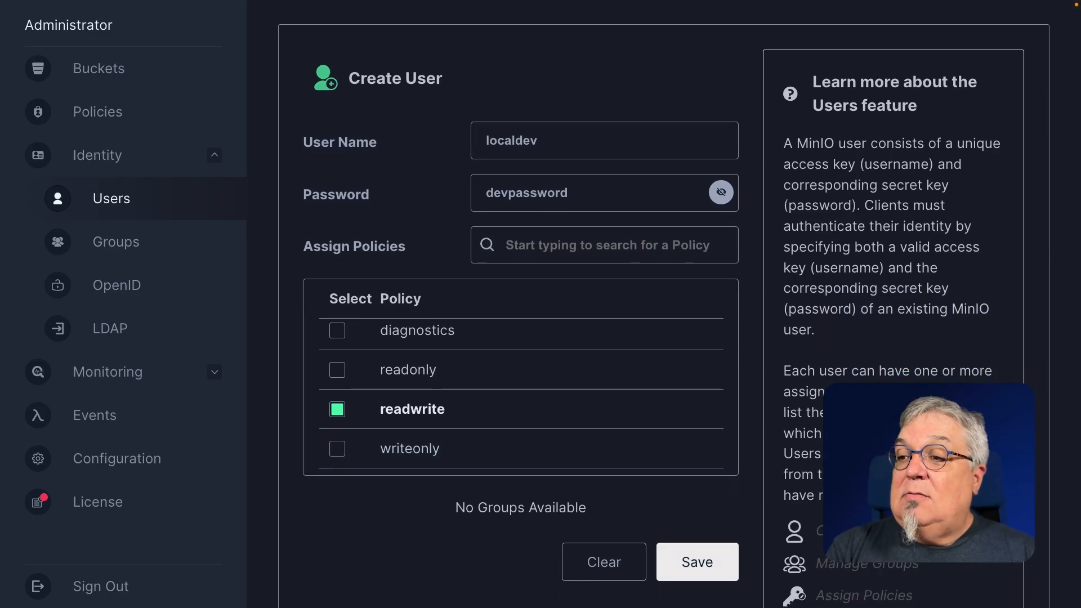
click(697, 561)
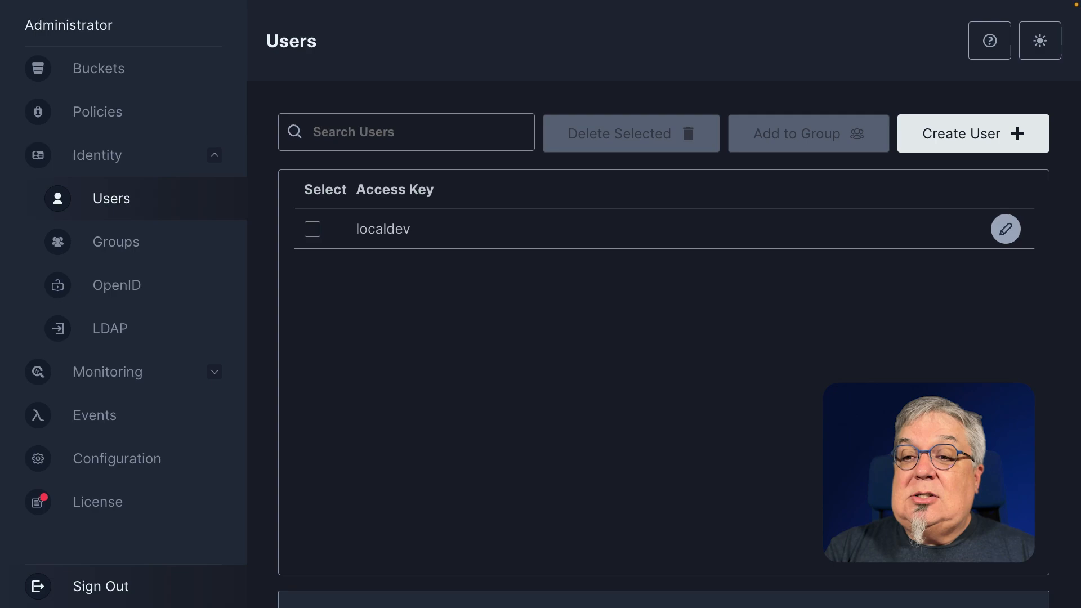
Sign out of the admin account and log back in as localdev
click(101, 586)
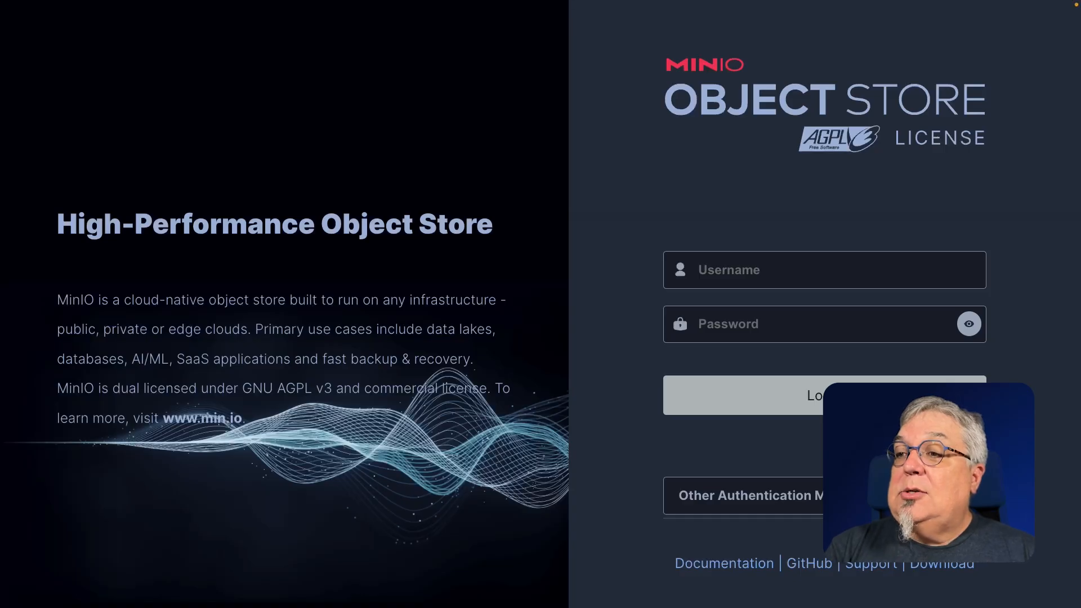
text(localdev)
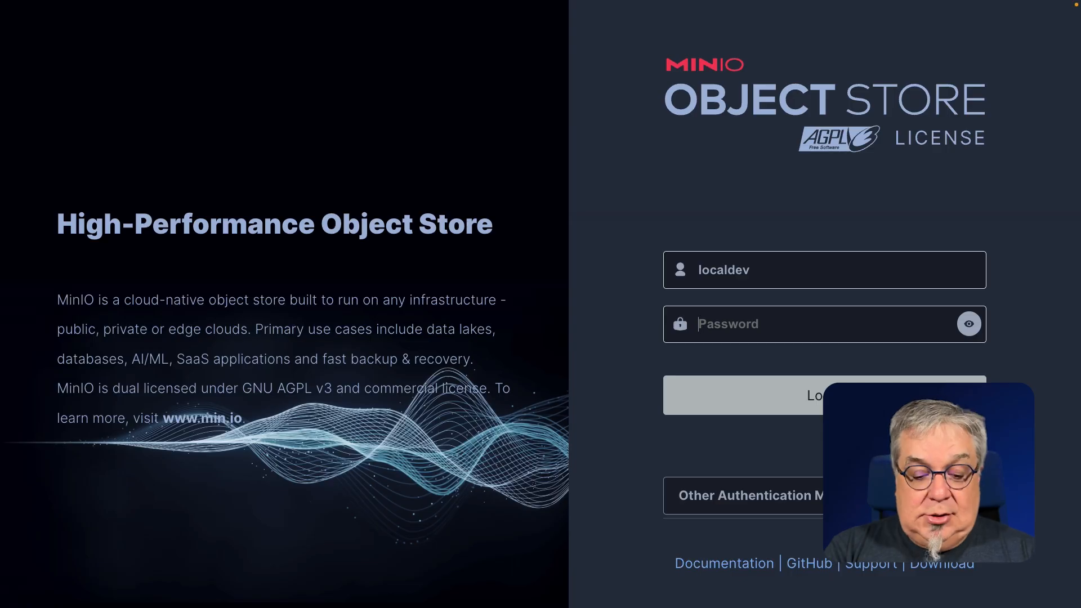
click(812, 394)
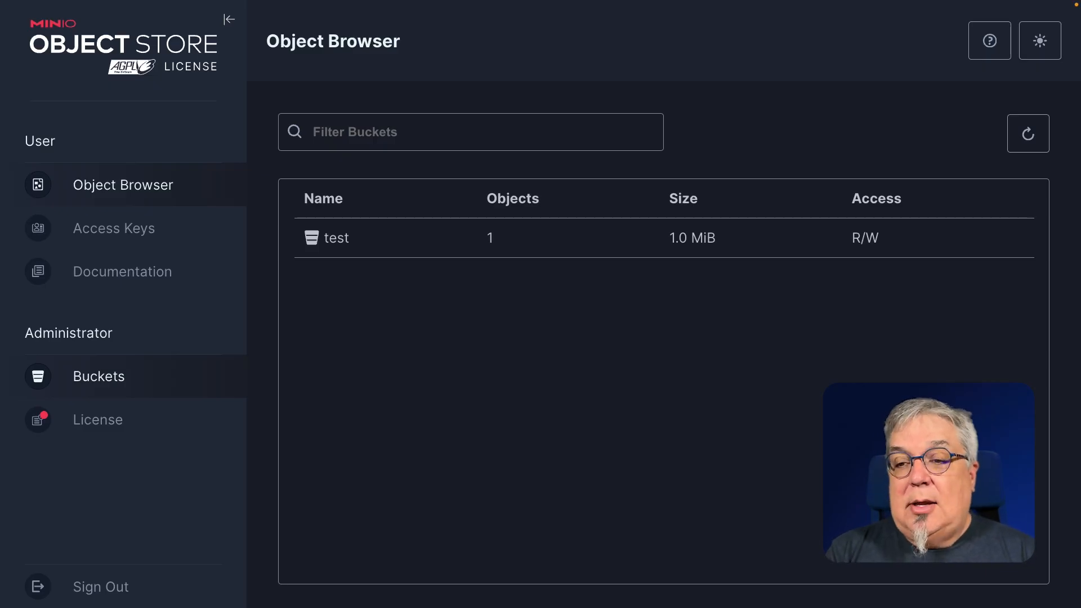
As localdev, browse the test bucket and show testfile.zip's actions and info
click(99, 376)
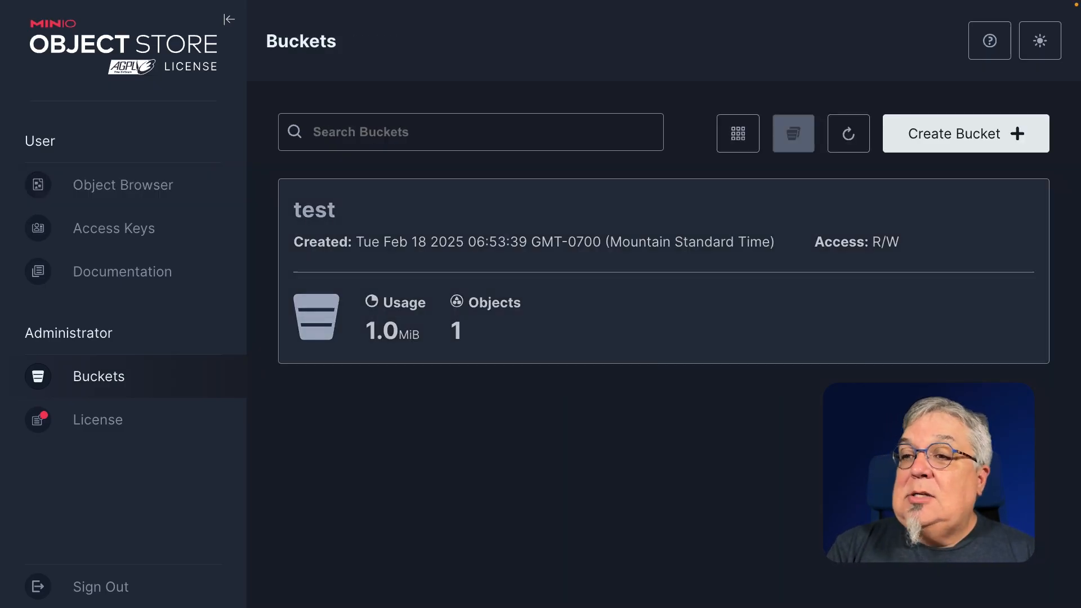
click(314, 210)
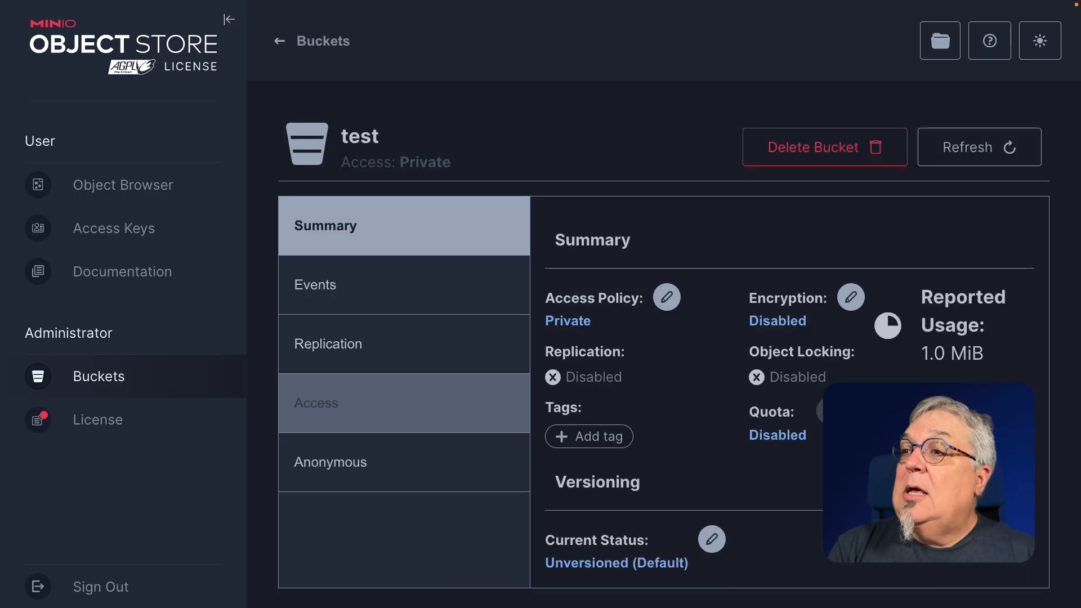
click(122, 185)
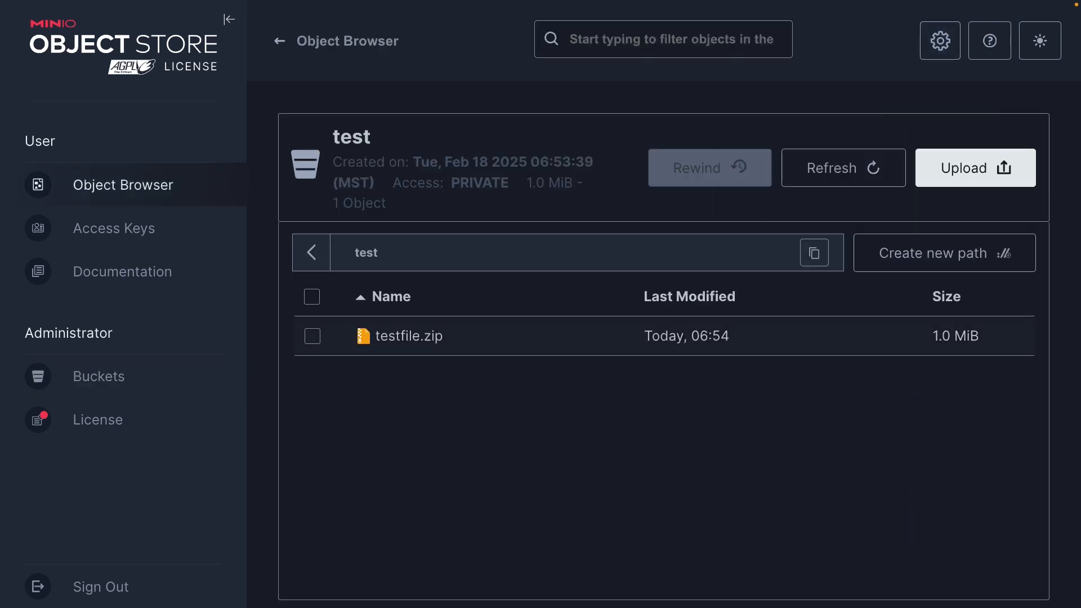
click(408, 336)
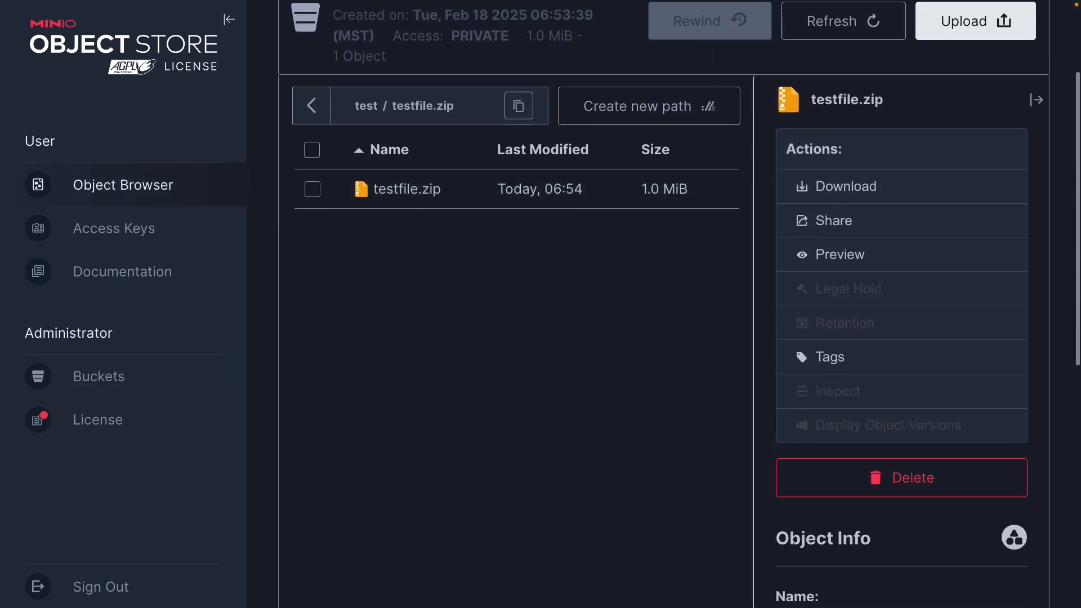